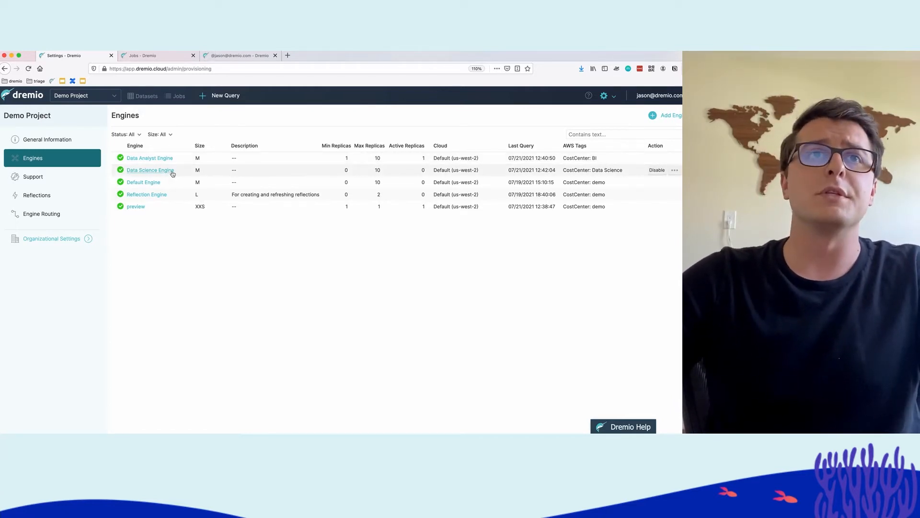
pyautogui.moveTo(194, 170)
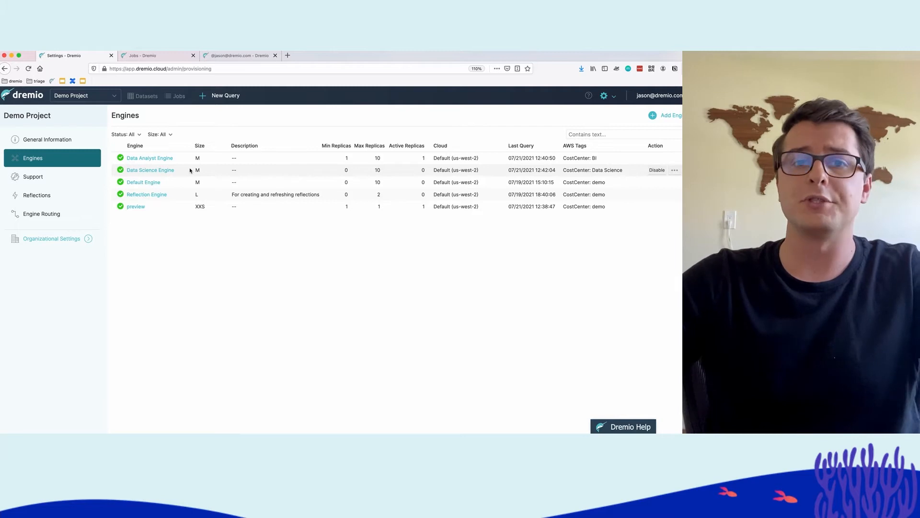
# Step: Open the Data Science Engine detail page, showing zero active replicas and no nodes
pyautogui.click(150, 170)
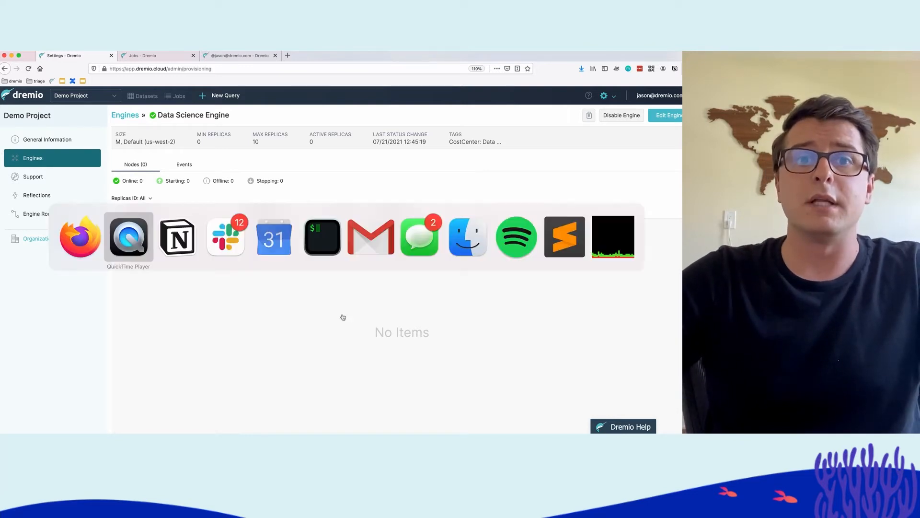
# Step: Show the Jobs list with many in-progress queries and a canceled JDBC job
pyautogui.click(322, 236)
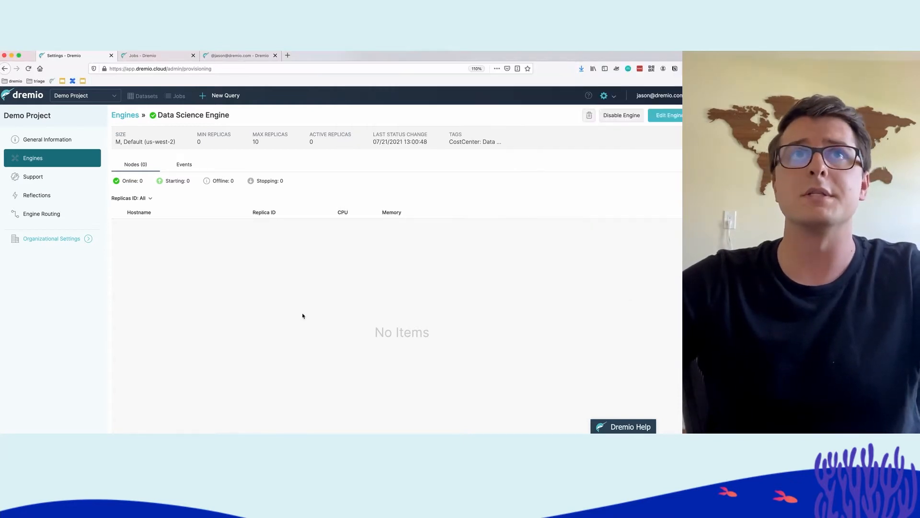
pyautogui.click(156, 56)
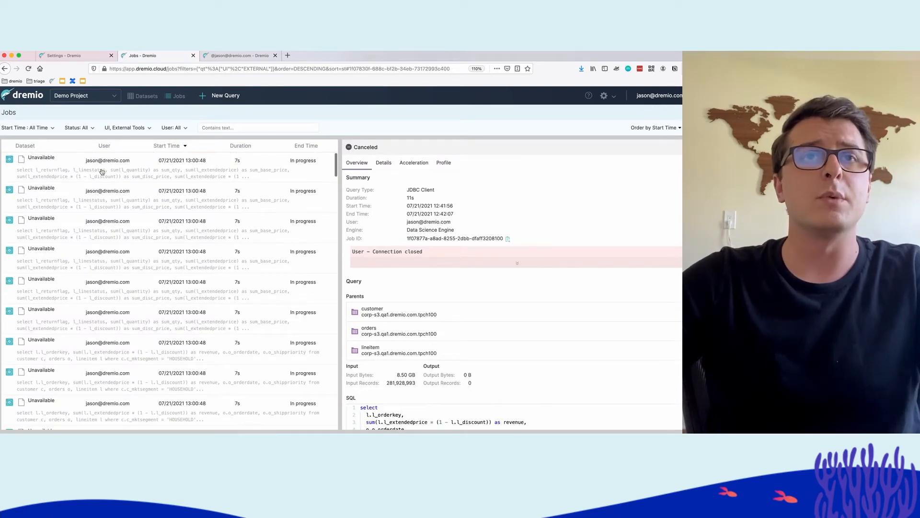
# Step: Return to the Data Science Engine's Nodes list, now showing four nodes starting
pyautogui.click(117, 167)
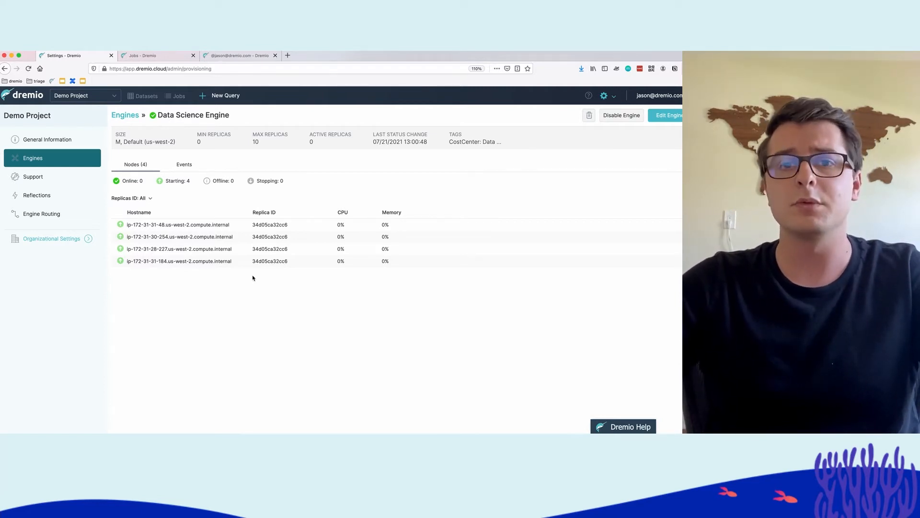
# Step: Show the datasets home listing three spaces and two data lakes
pyautogui.click(237, 56)
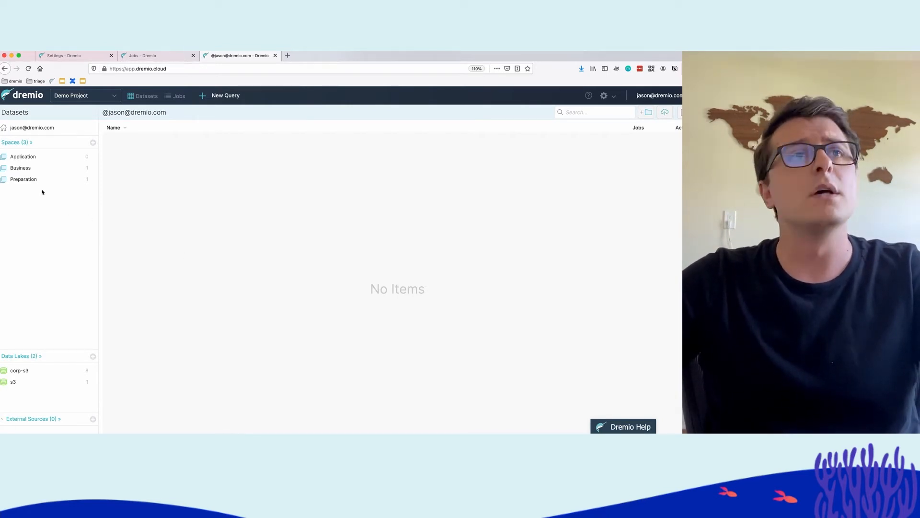
# Step: Open Business > Transportation > NYC Taxi Trips, showing its 20 field columns
pyautogui.click(20, 168)
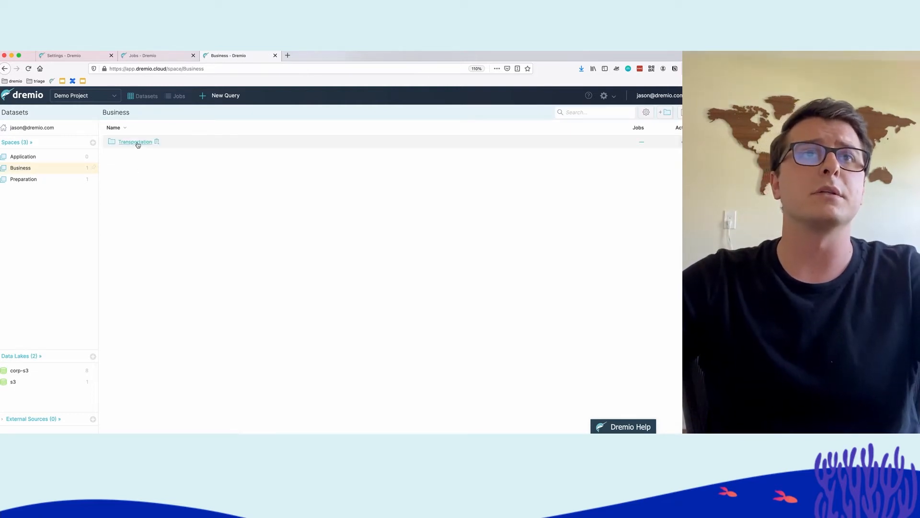
pyautogui.click(135, 142)
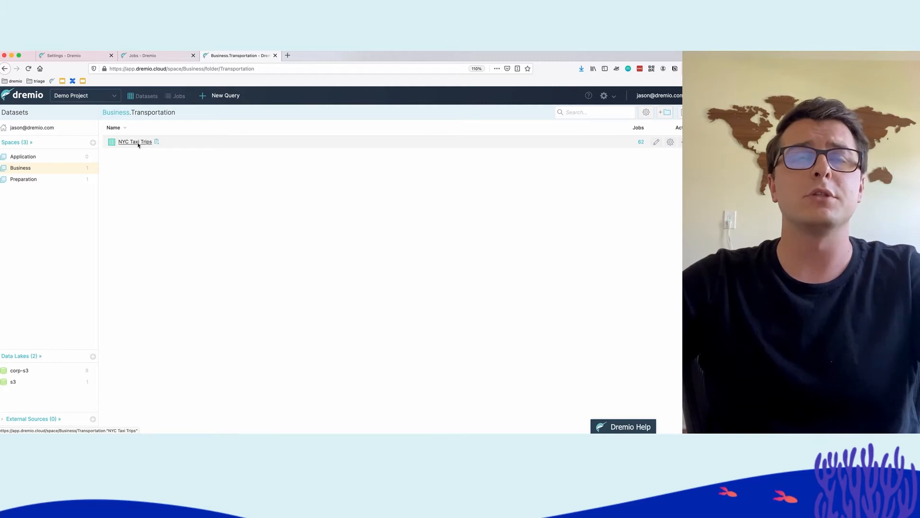
pyautogui.moveTo(134, 142)
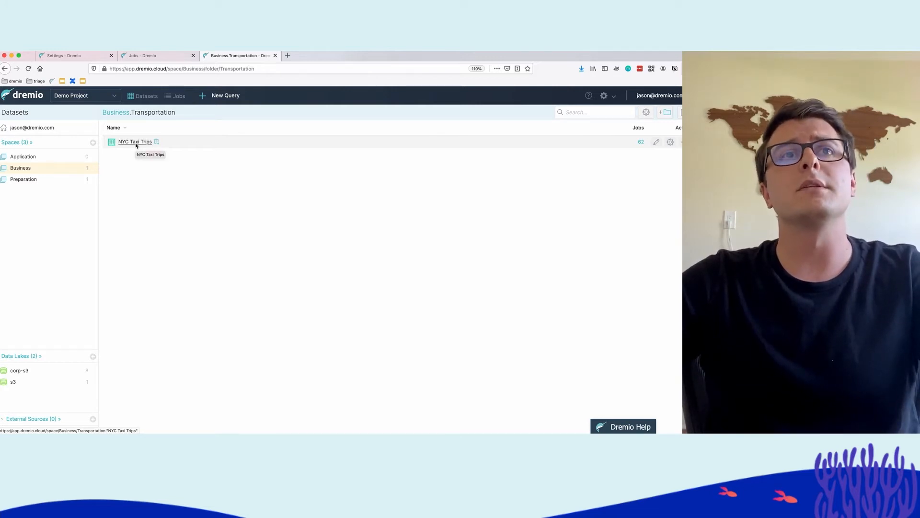
pyautogui.click(135, 142)
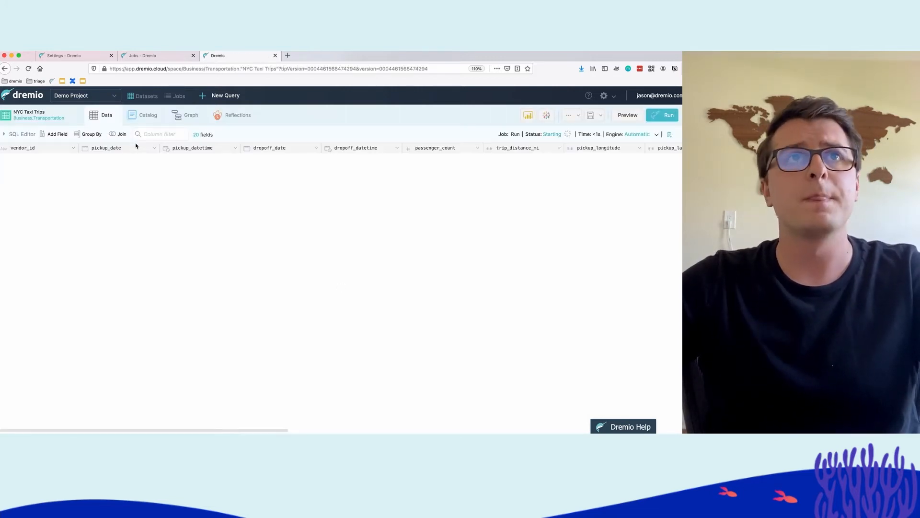
# Step: Let the NYC Taxi Trips preview job finish with 100,000 trip records
pyautogui.click(669, 114)
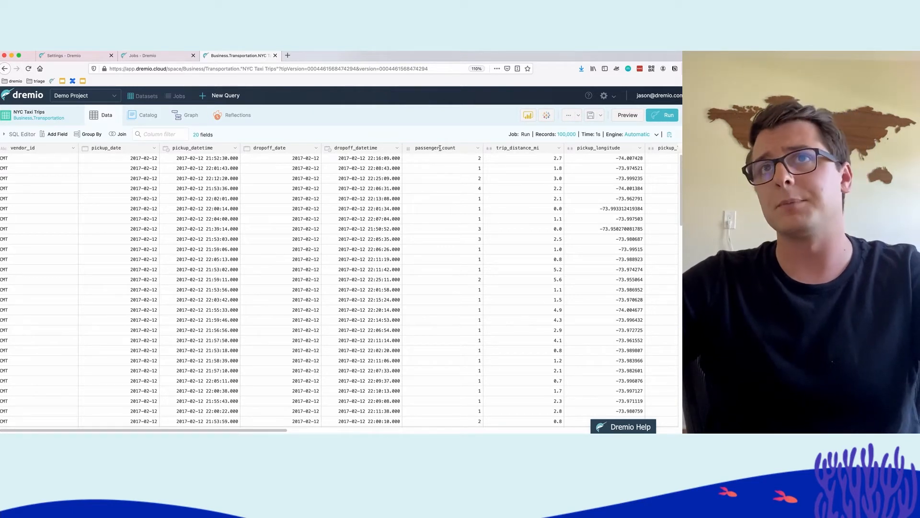
pyautogui.moveTo(266, 250)
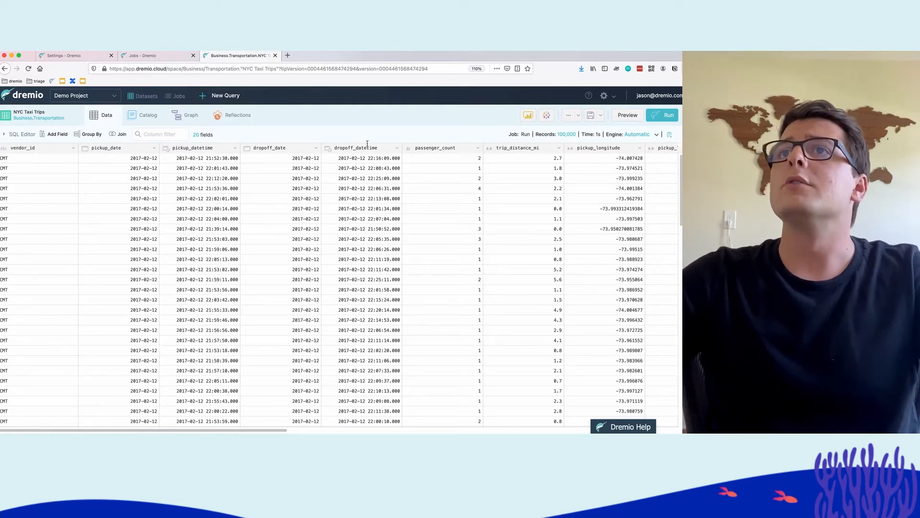
pyautogui.moveTo(546, 115)
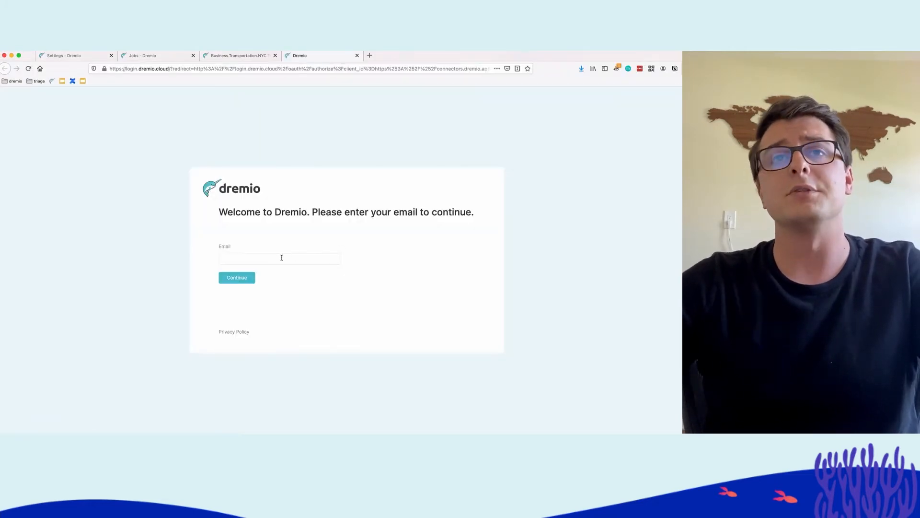
# Step: Sign in to Dremio with the jason@ work Google account to authorize Tableau's connection
pyautogui.write('jason@')
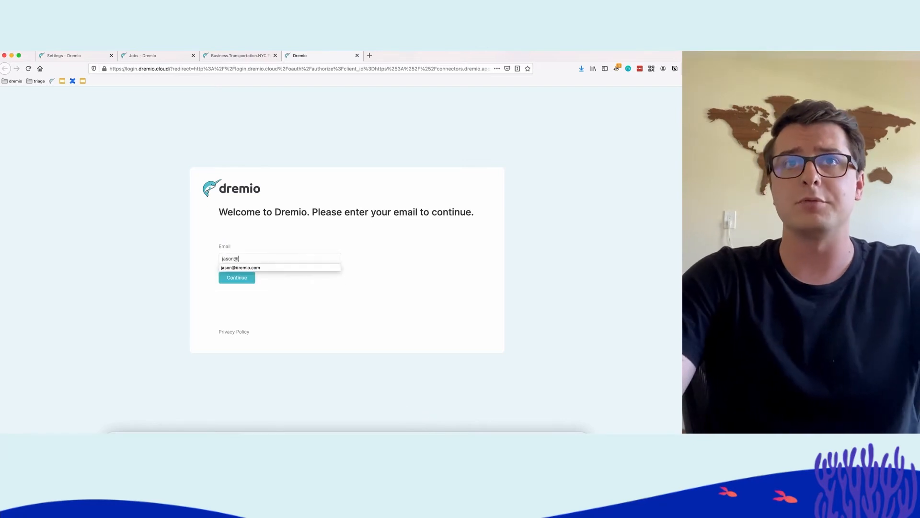
pyautogui.click(240, 267)
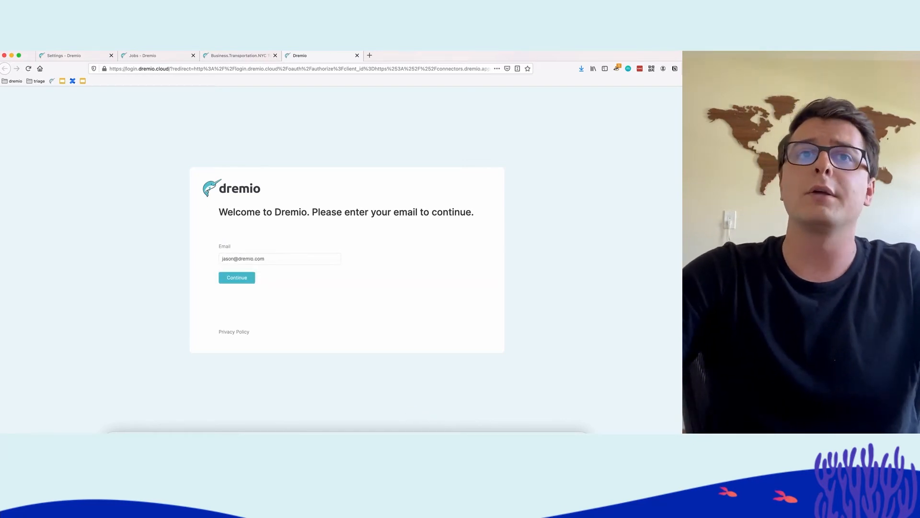
pyautogui.click(237, 277)
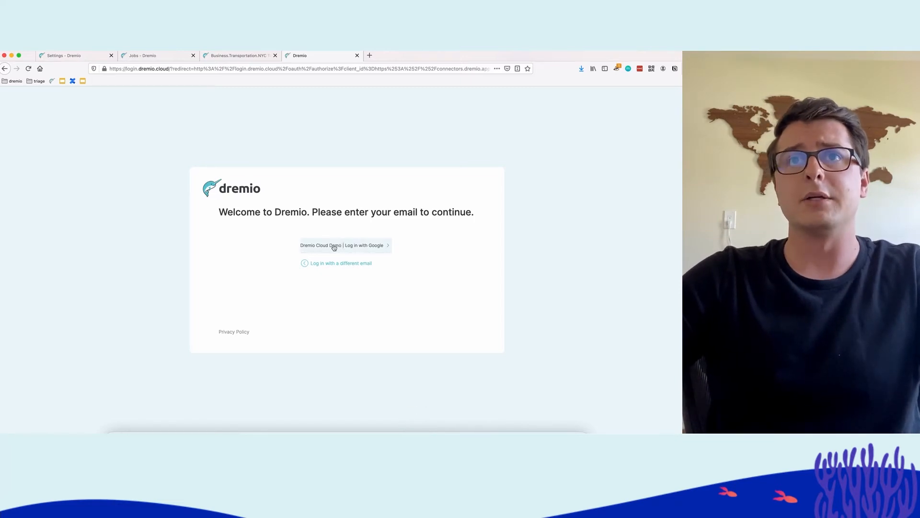
pyautogui.click(345, 244)
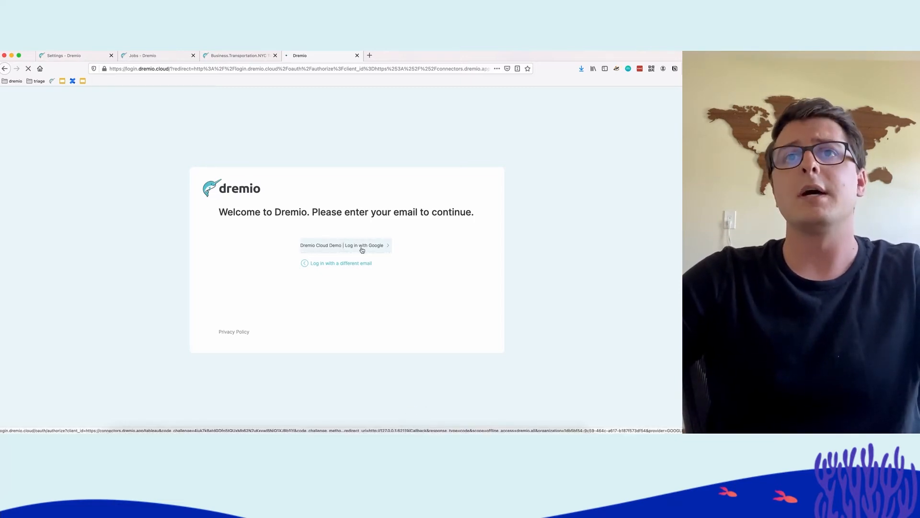
pyautogui.click(346, 244)
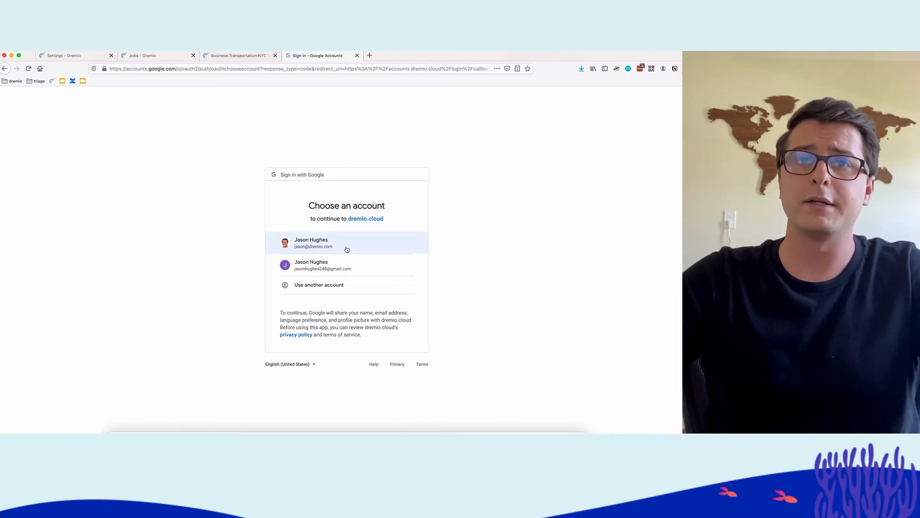
pyautogui.click(346, 242)
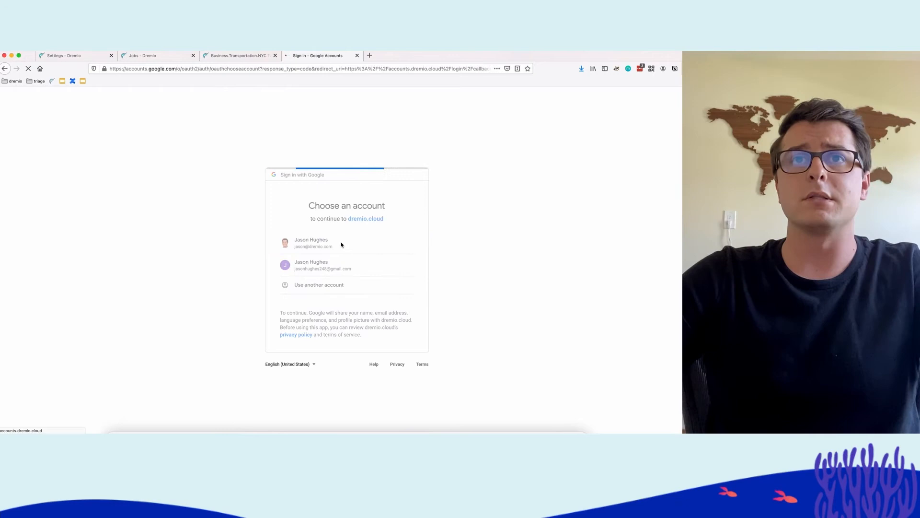
pyautogui.click(311, 242)
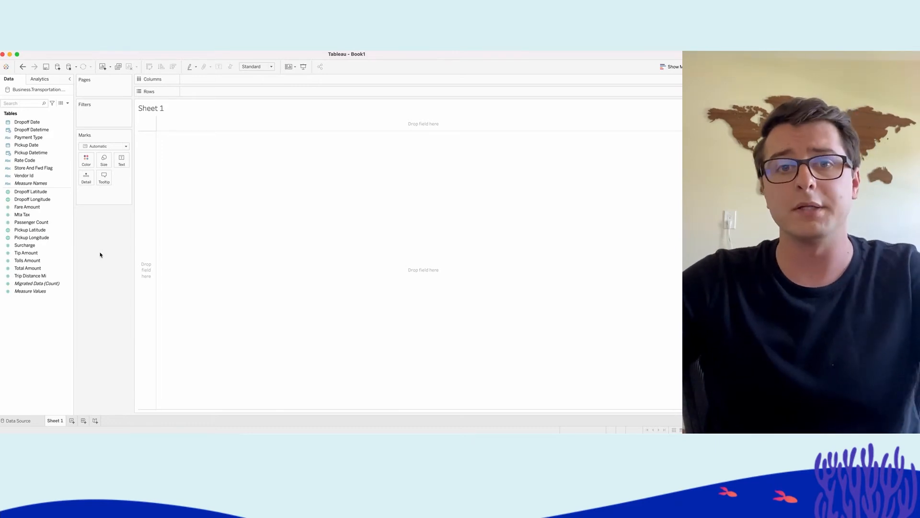
pyautogui.moveTo(107, 256)
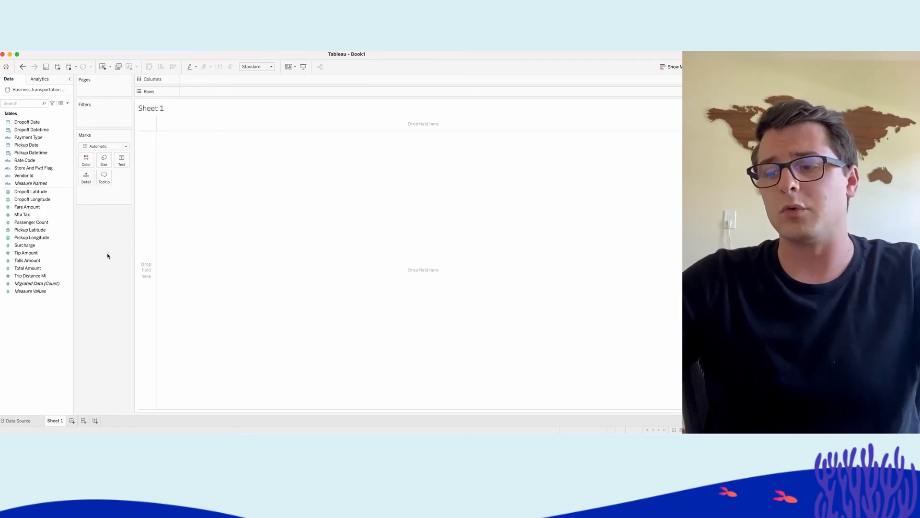
# Step: Select the record count field to bring onto the blank NYC Taxi Trips worksheet
pyautogui.click(36, 283)
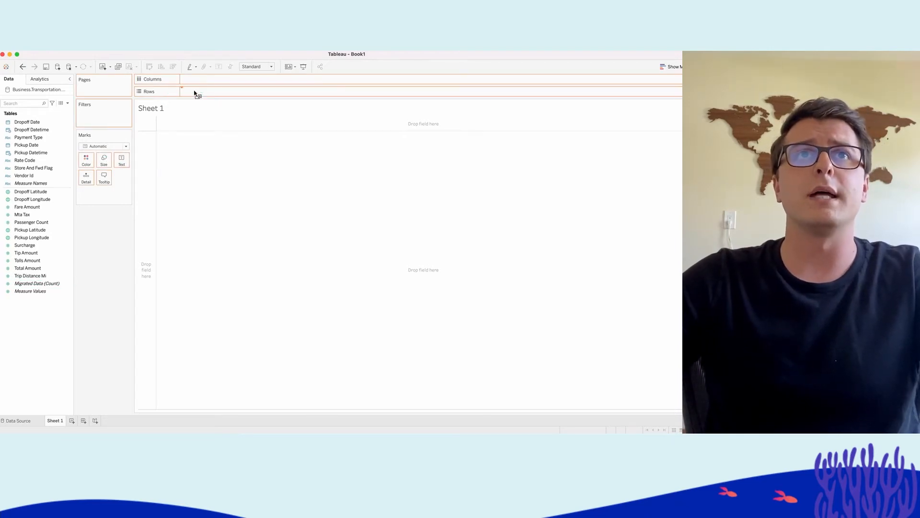
# Step: Plot trip record count and average tip amount as line charts by pickup month
pyautogui.moveTo(36, 283); pyautogui.dragTo(207, 91)
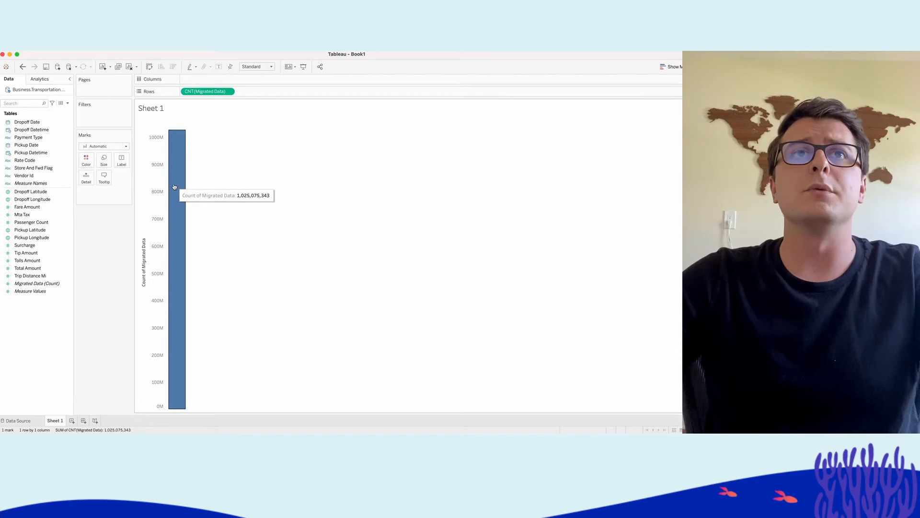
pyautogui.moveTo(176, 205)
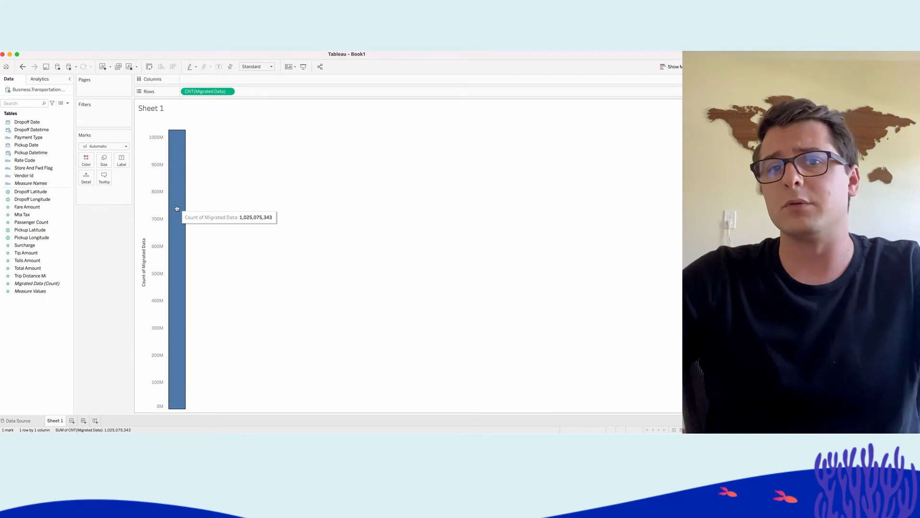
pyautogui.moveTo(131, 200)
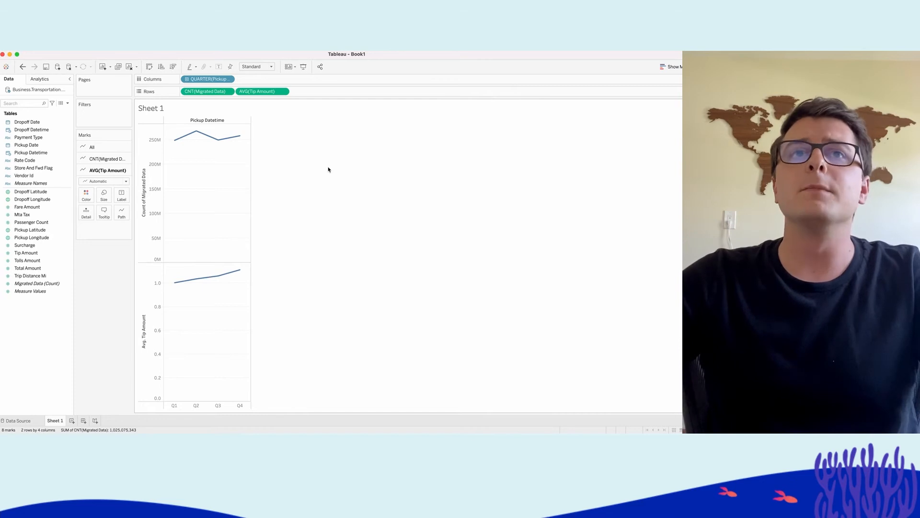
pyautogui.click(228, 78)
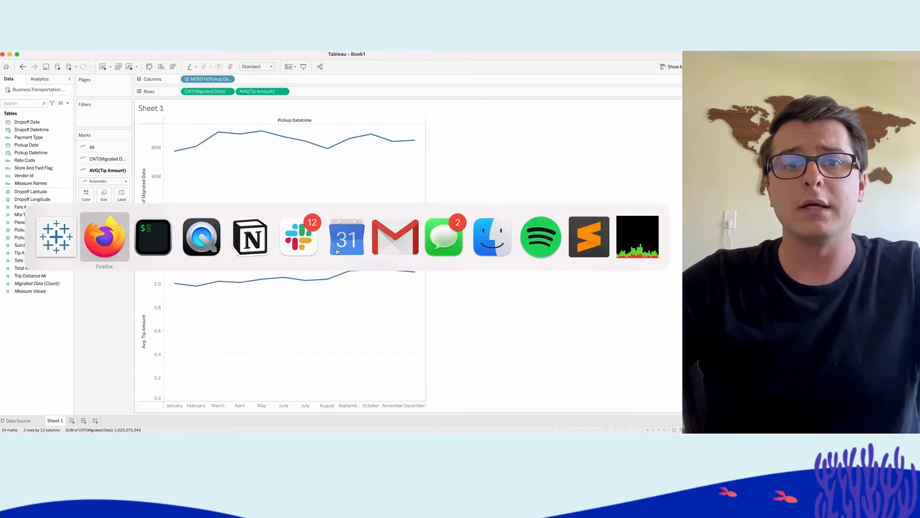
# Step: Review Tableau's sub-second accelerated jobs, then the Data Science Engine's 40 online nodes
pyautogui.click(104, 237)
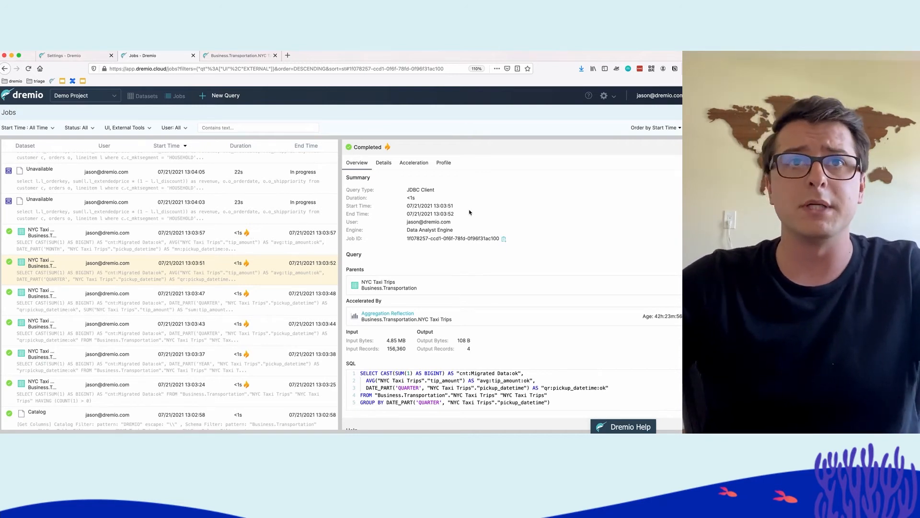
pyautogui.doubleClick(429, 229)
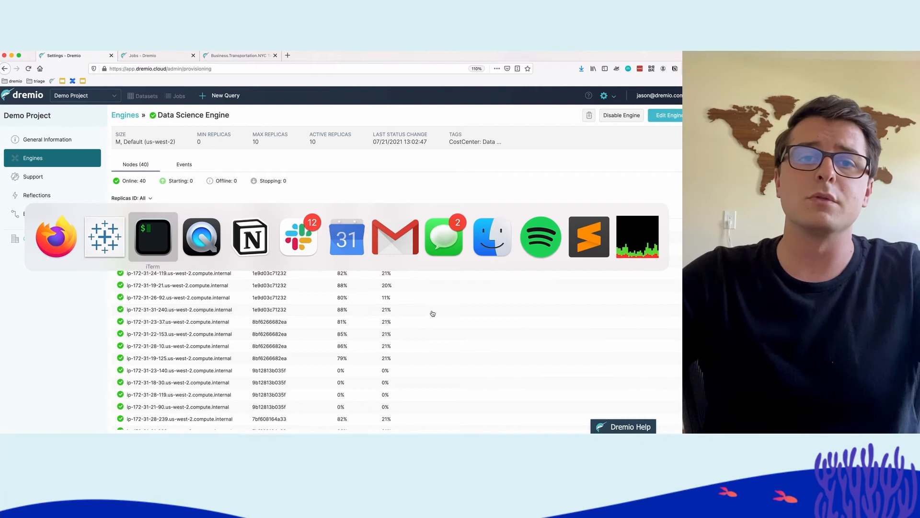
# Step: Launch the revenue queries from iTerm and return to Dremio's Jobs list showing them running on the Data Science Engine
pyautogui.click(153, 237)
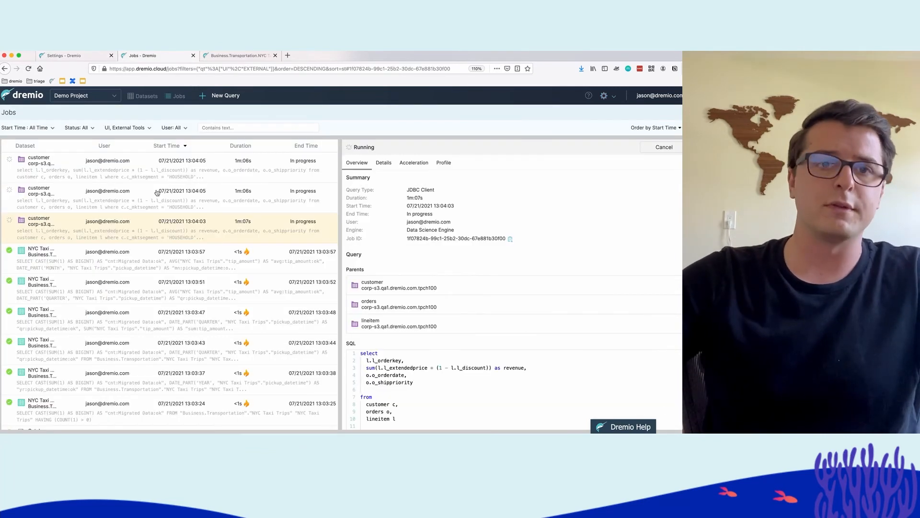
pyautogui.scroll(-3)
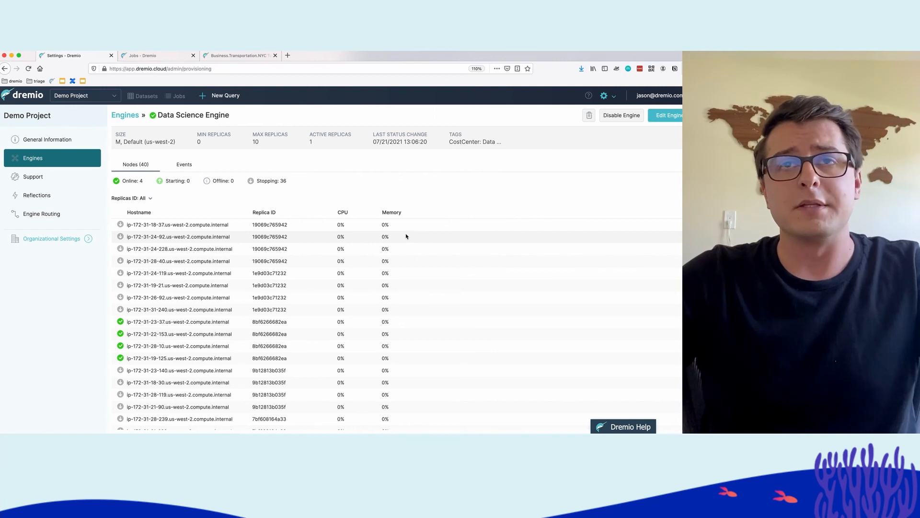
pyautogui.moveTo(322, 228)
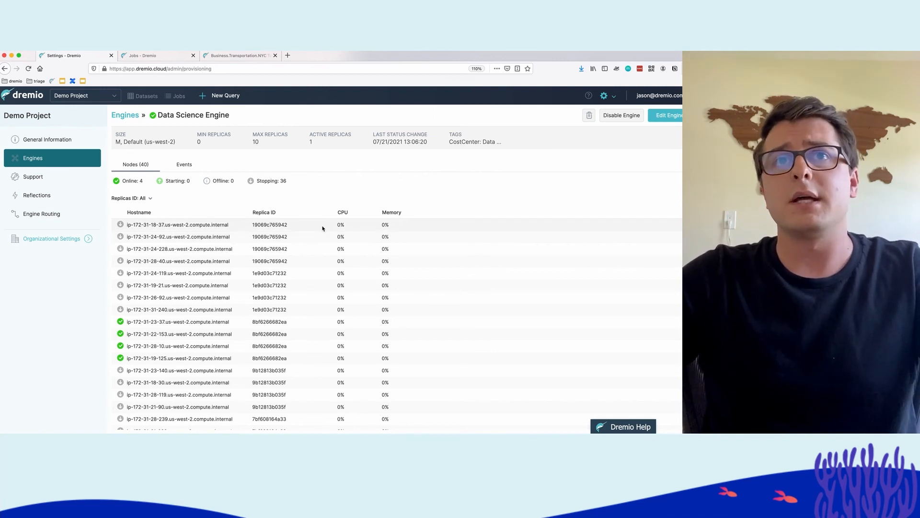